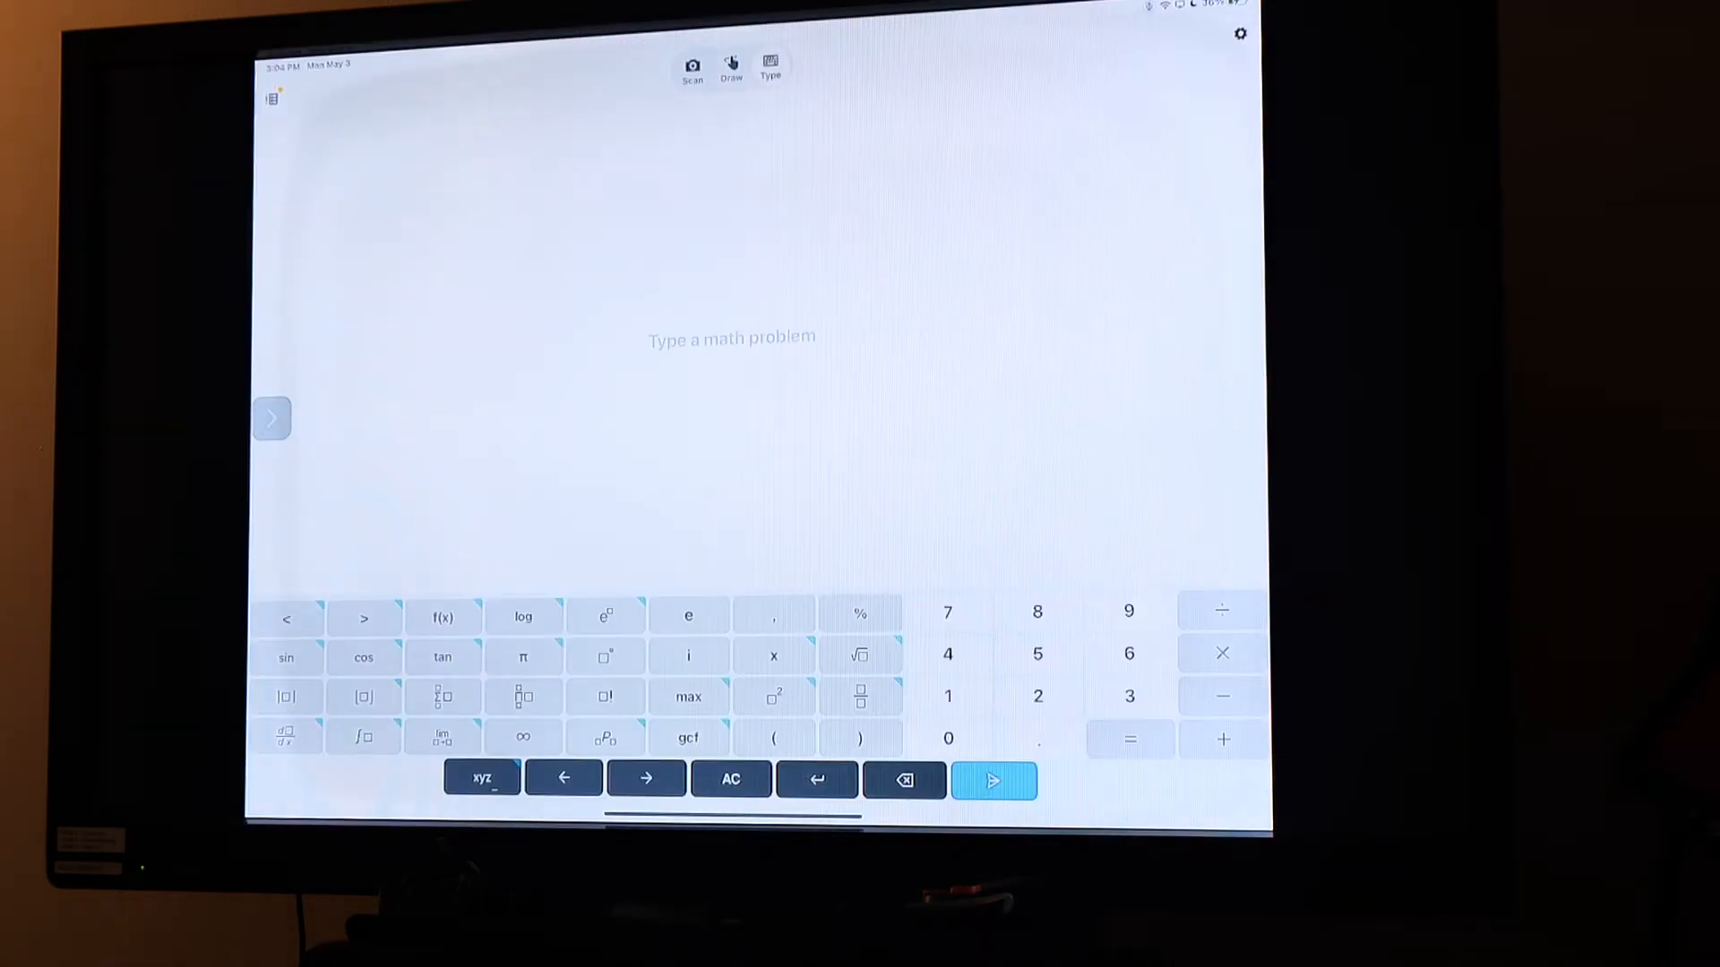
Step: Preview the camera scan mode, then switch to the blank handwriting canvas
{"action": "left_click", "coordinate": [691, 68]}
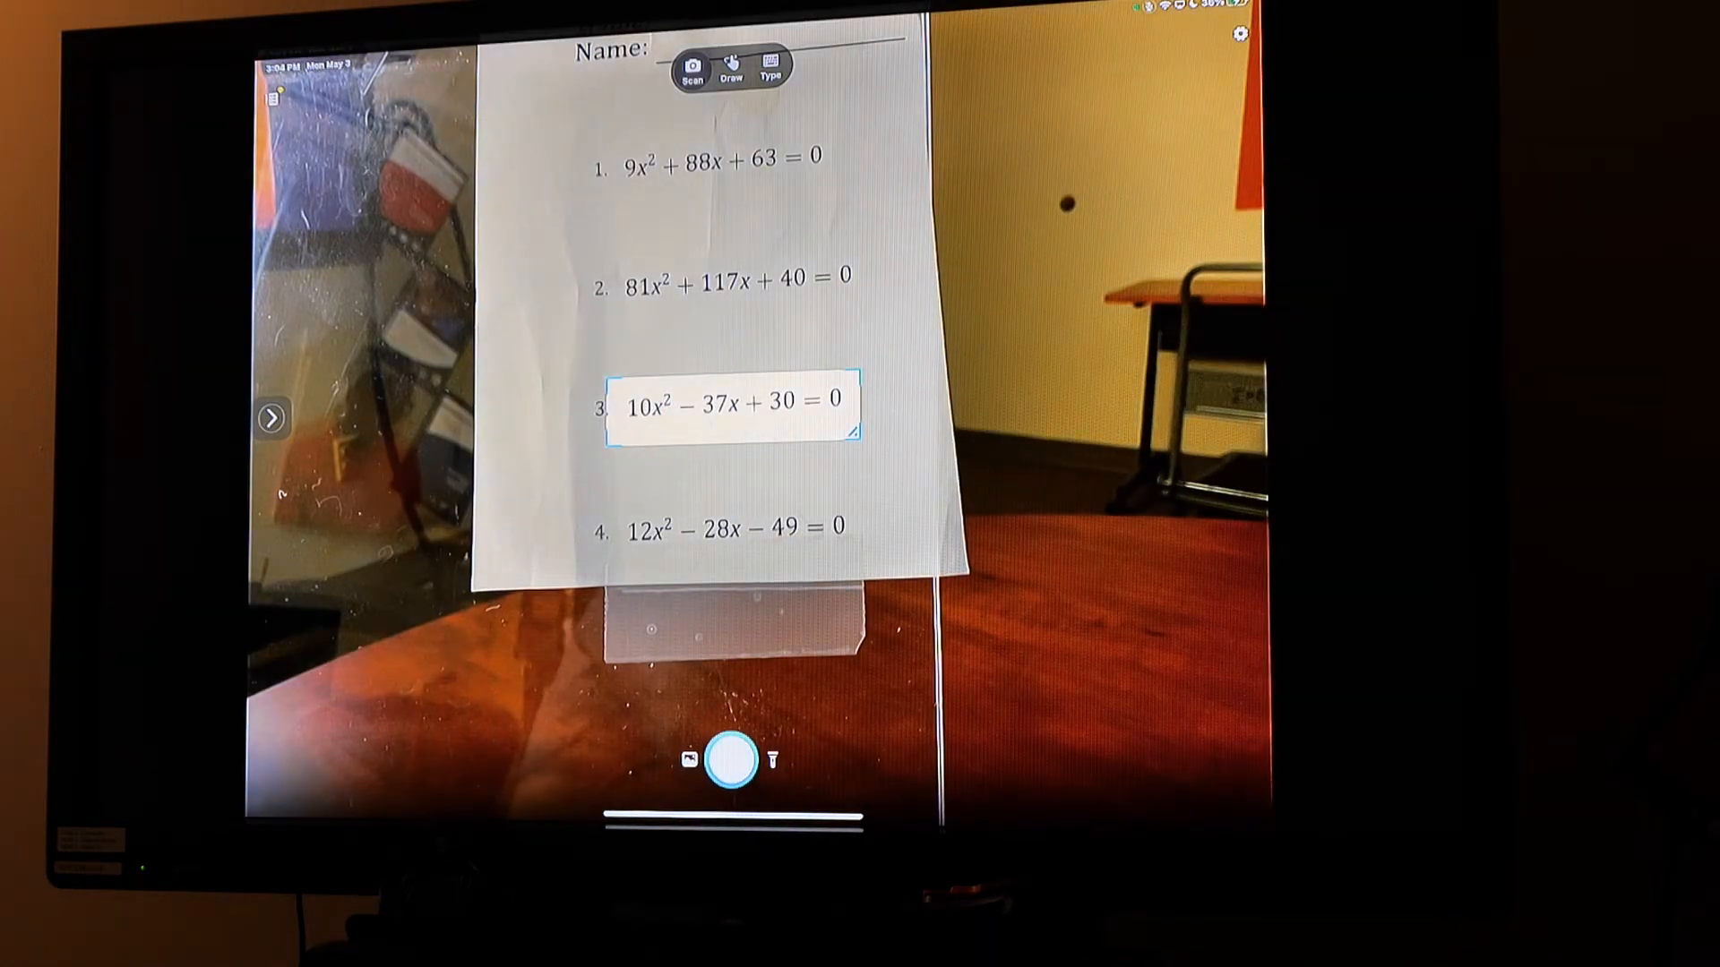
{"action": "left_click", "coordinate": [730, 68]}
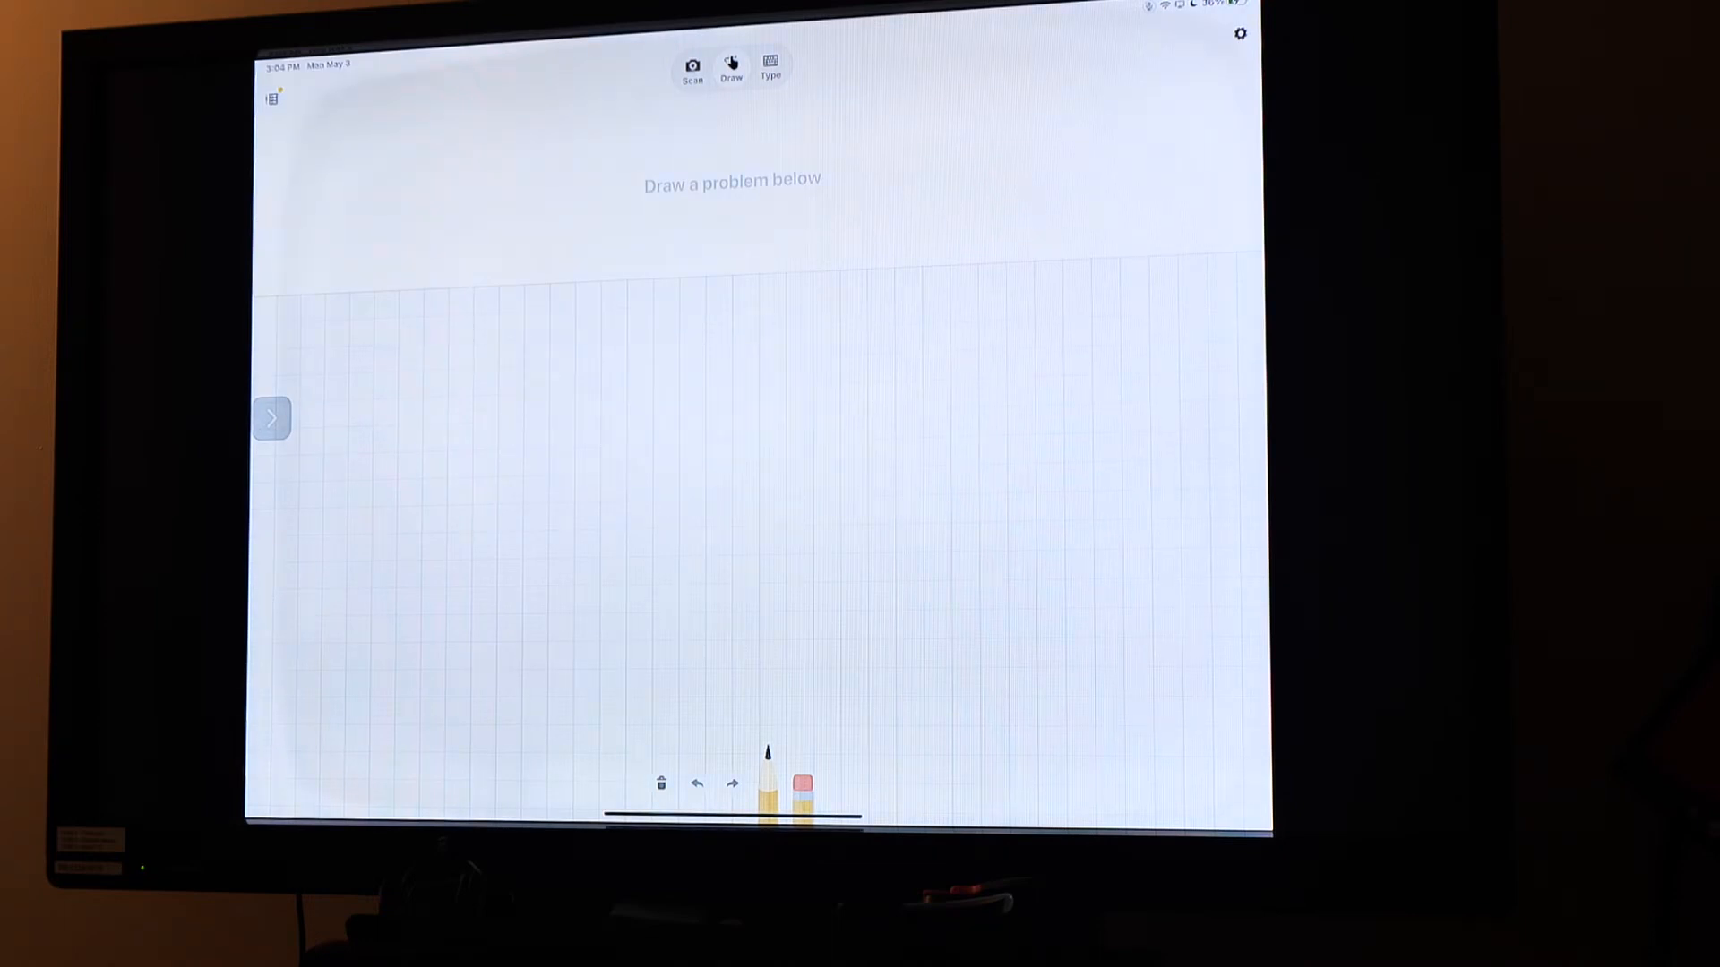
Step: Scan worksheet problem 3 to solve 10x²−37x+30=0, giving x = 5/2 and x = 6/5
{"action": "left_click", "coordinate": [693, 65]}
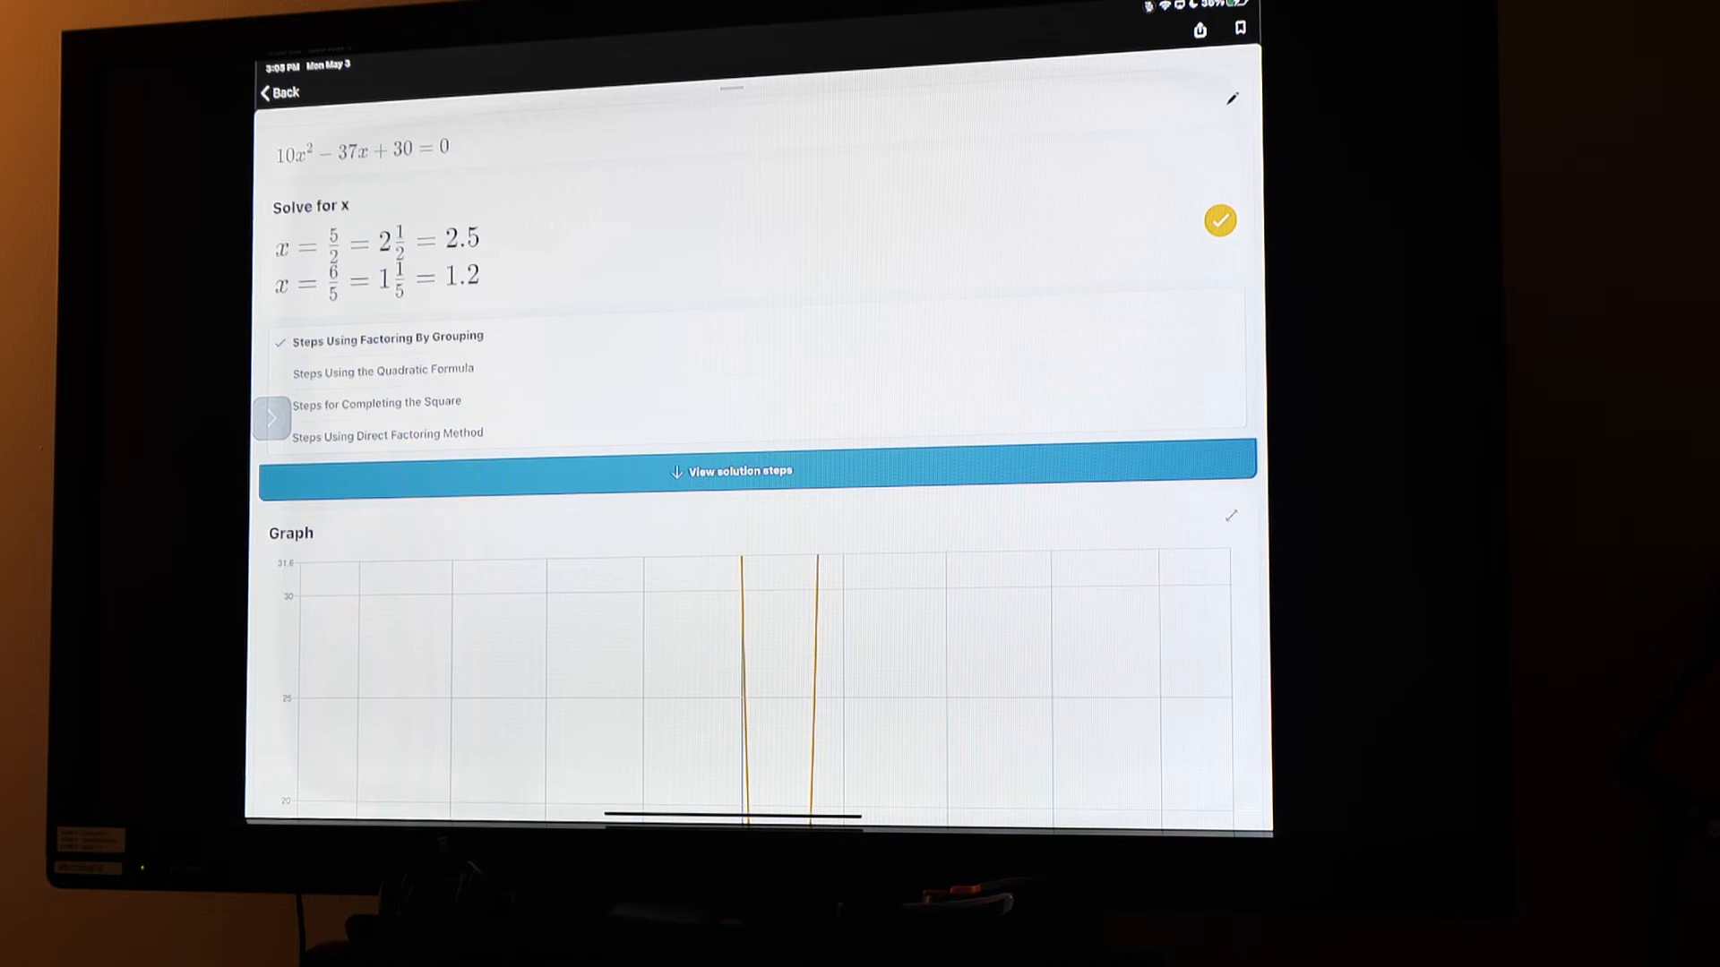
Step: Show the solution steps, factoring 10x²−37x+30 by grouping into (2x−5)(5x−6), through the graph
{"action": "left_click", "coordinate": [731, 472]}
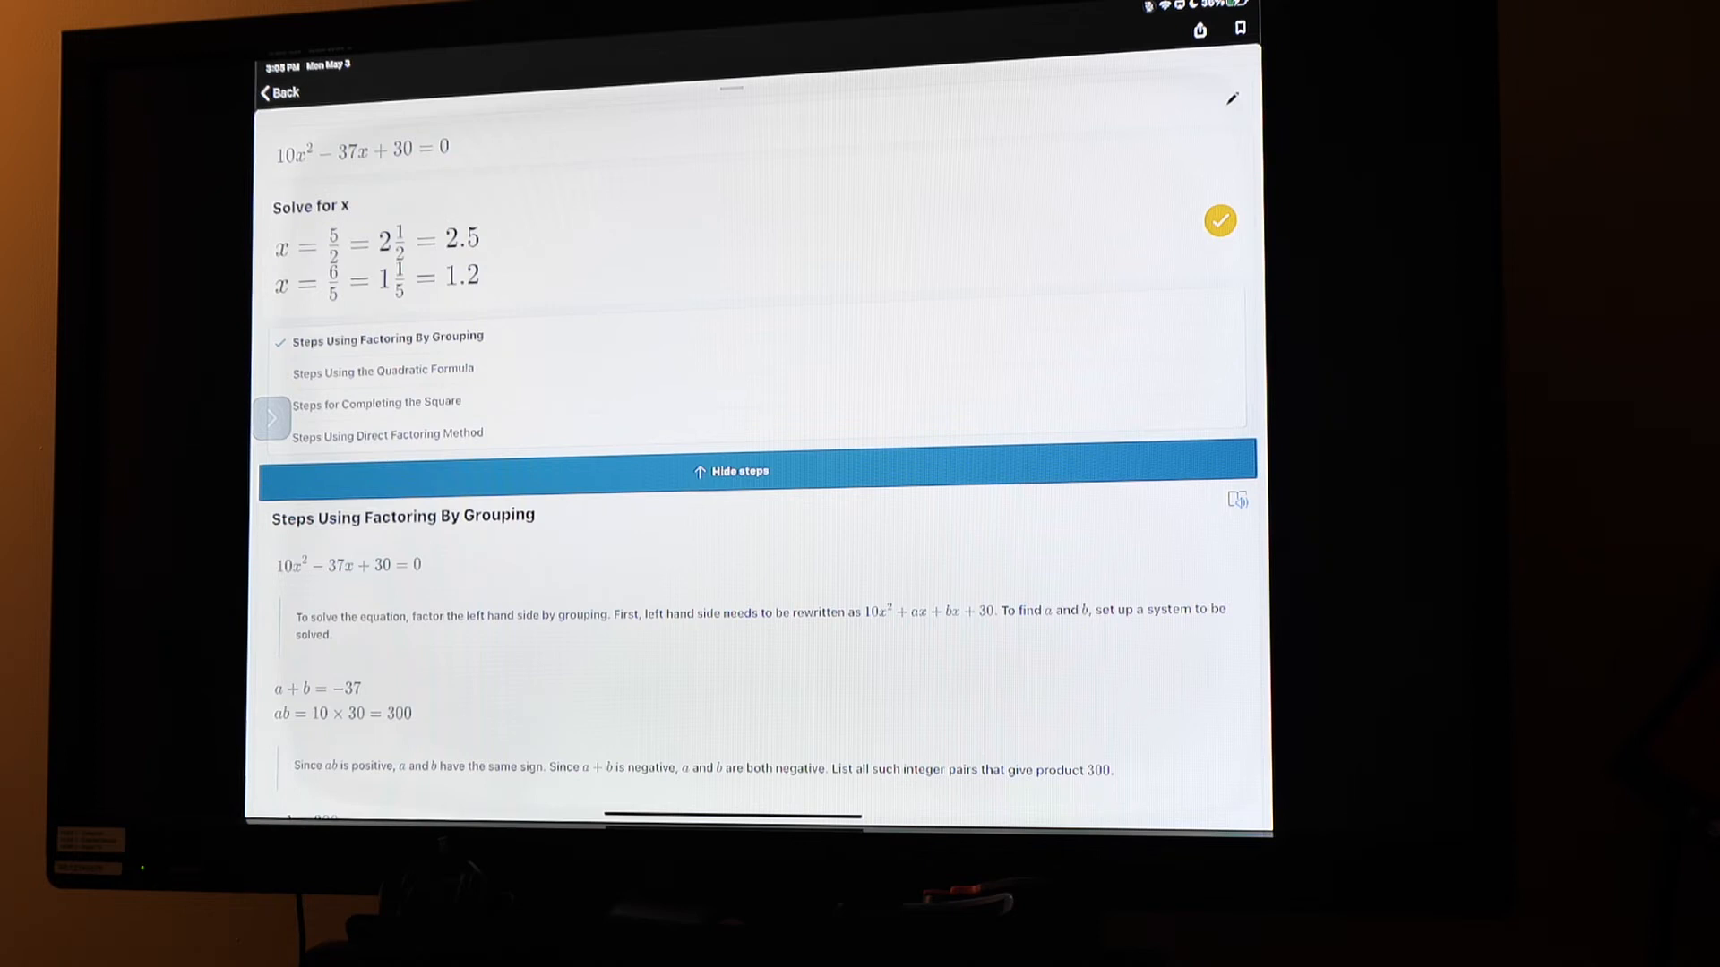
{"action": "scroll", "scroll_direction": "down", "scroll_amount": 3}
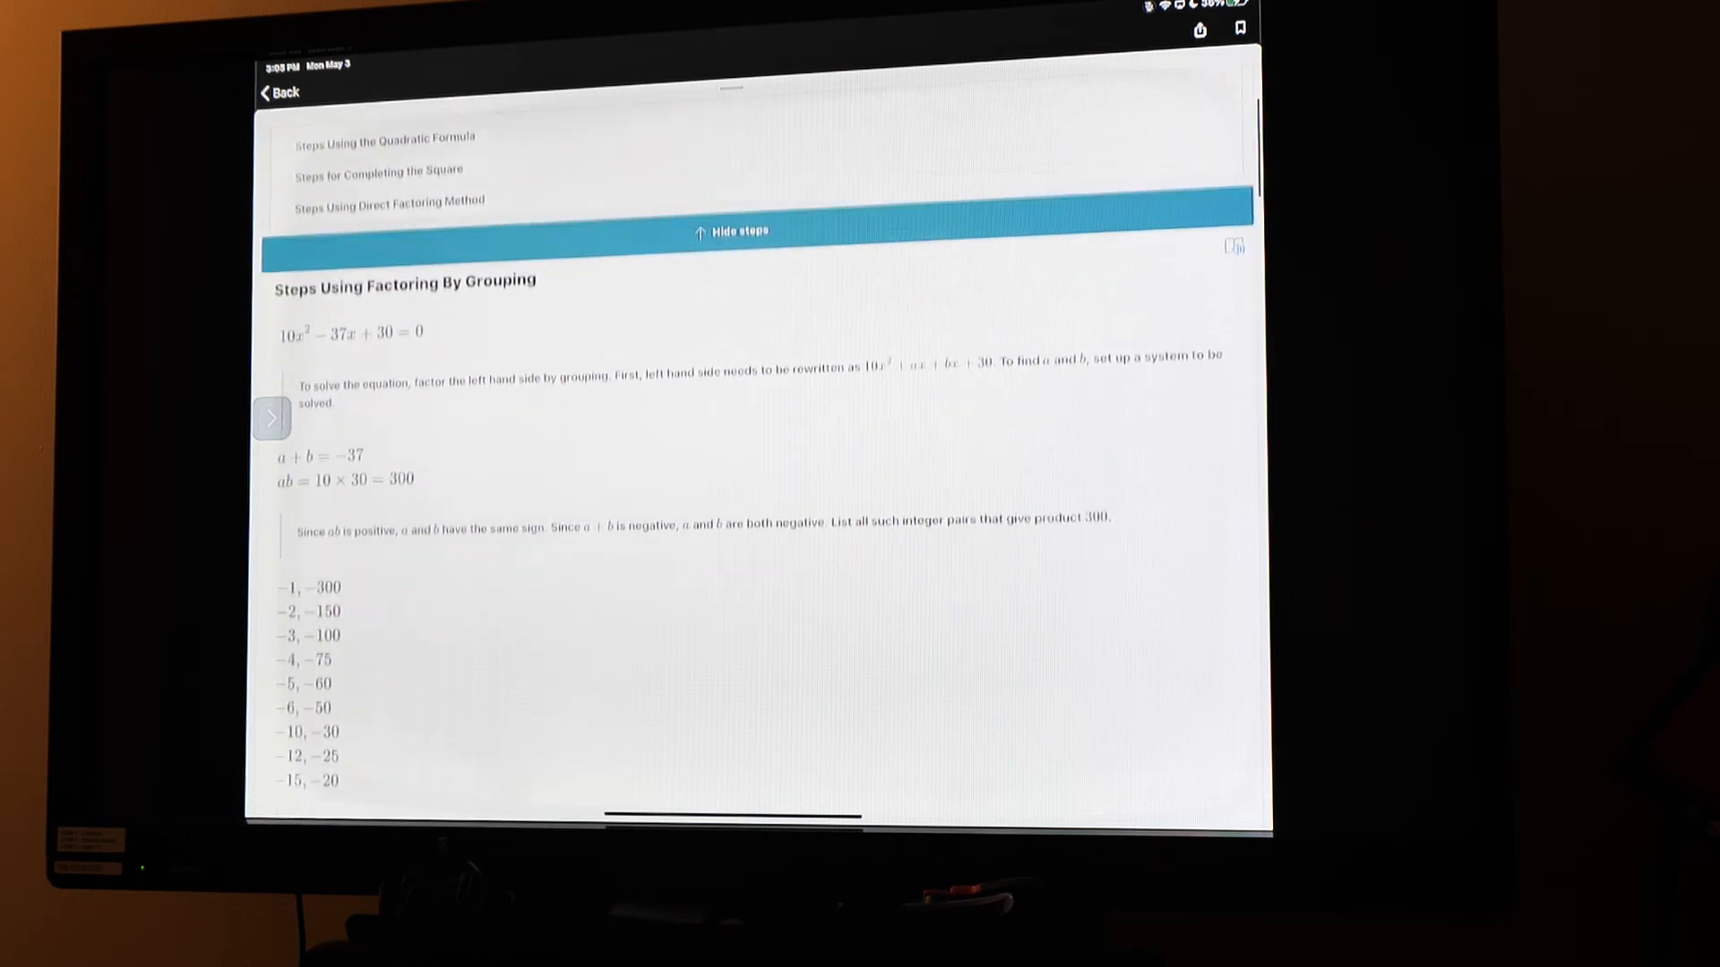
{"action": "scroll", "scroll_direction": "down", "scroll_amount": 3}
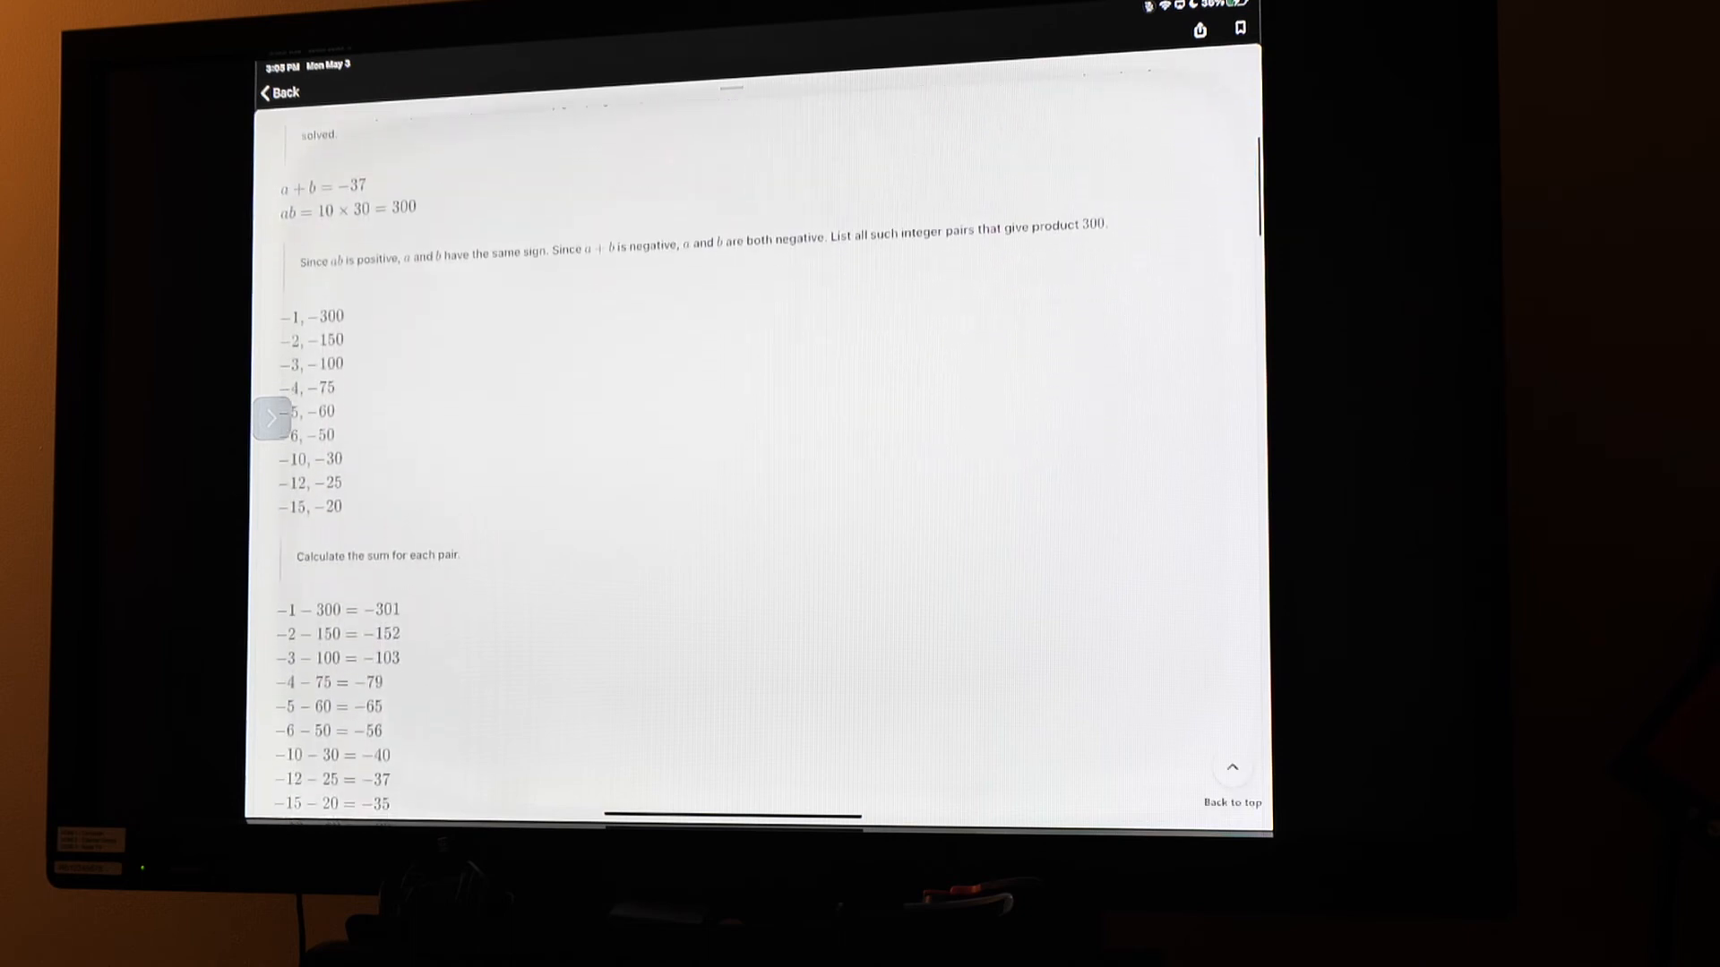
{"action": "scroll", "scroll_direction": "down", "scroll_amount": 3}
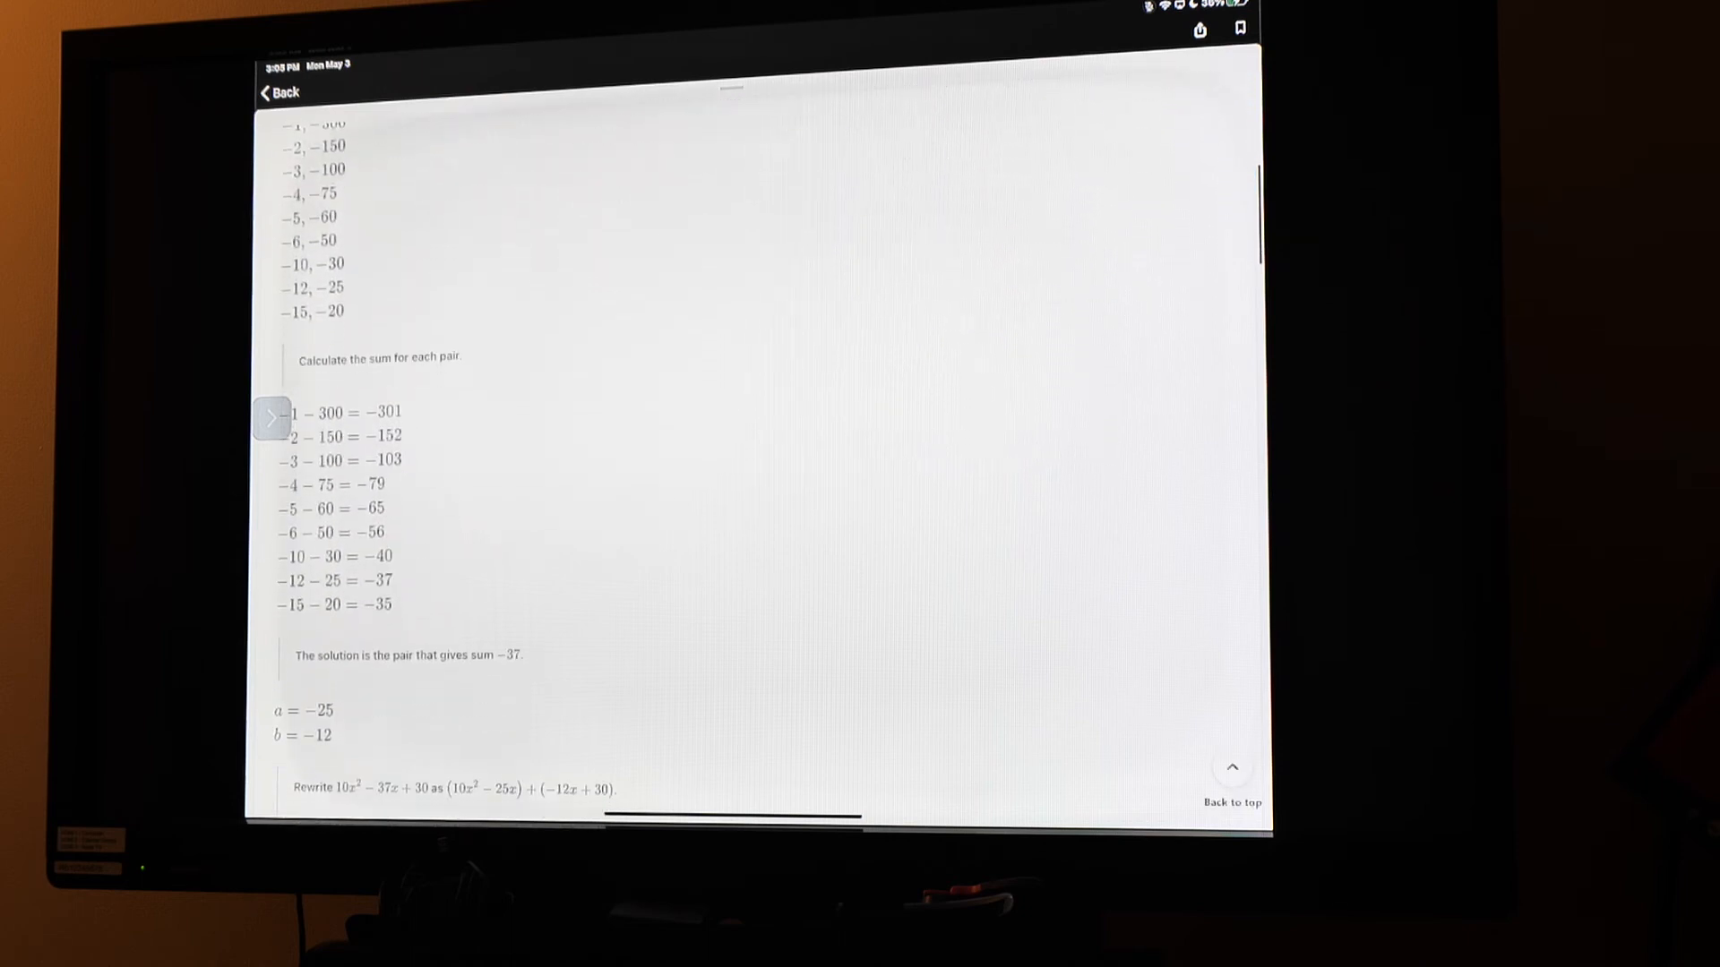
{"action": "scroll", "scroll_direction": "down", "scroll_amount": 3}
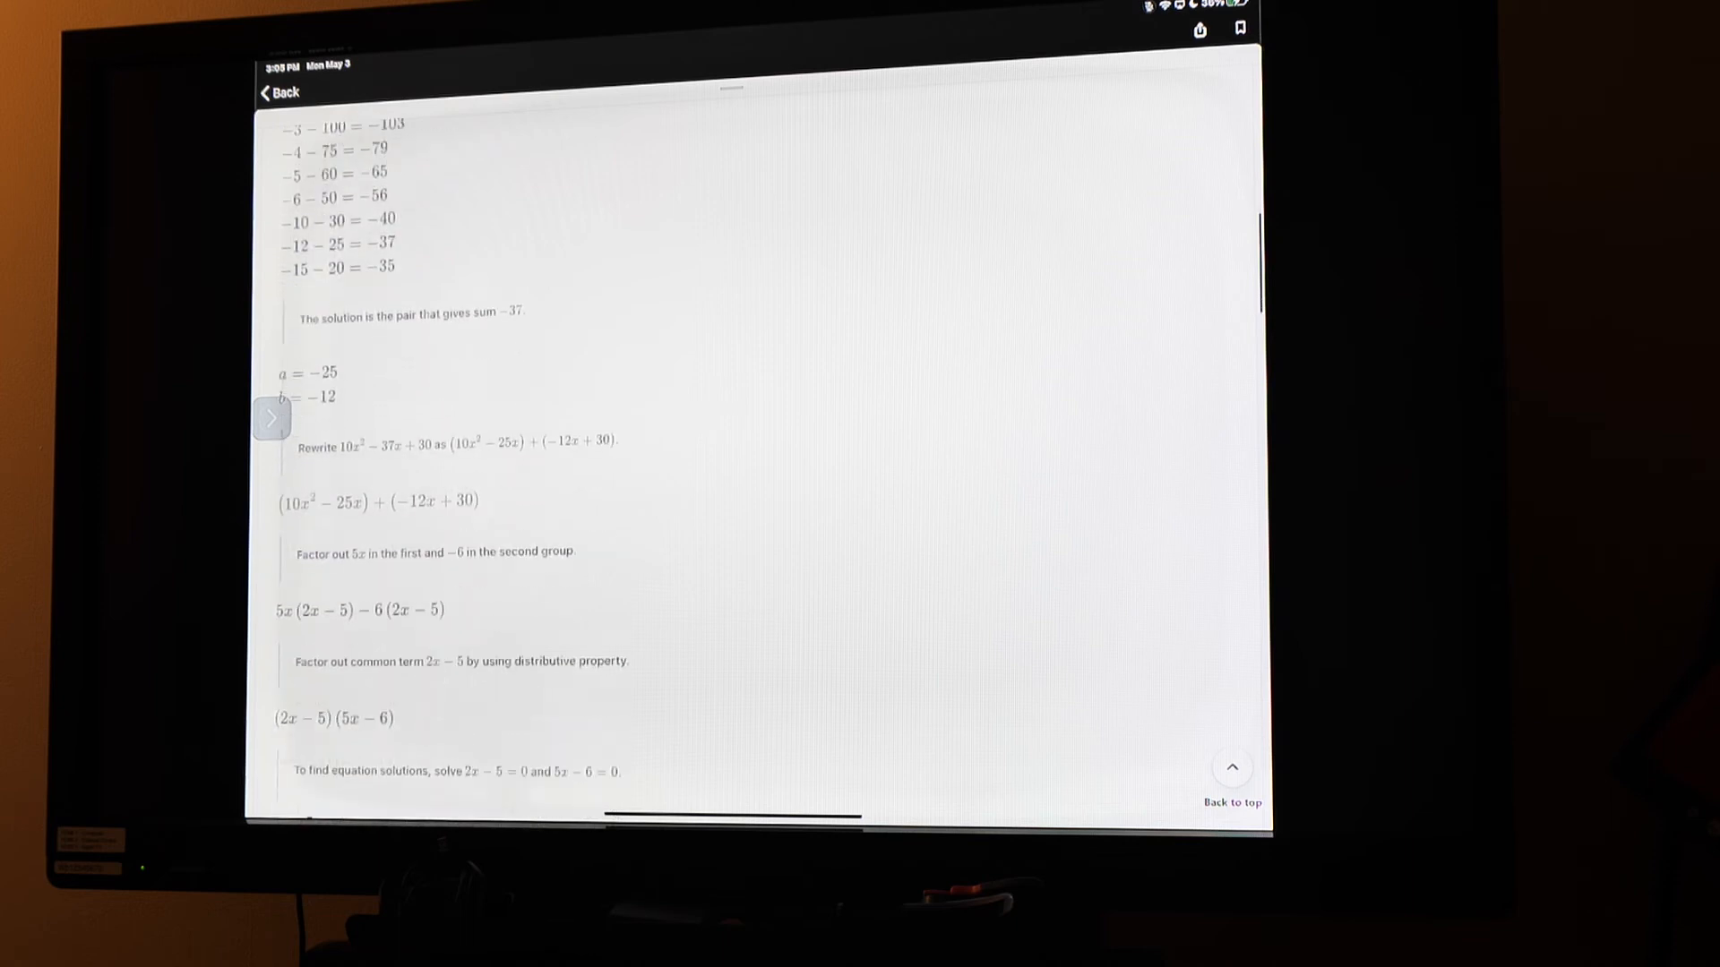
{"action": "scroll", "scroll_direction": "down", "scroll_amount": 3}
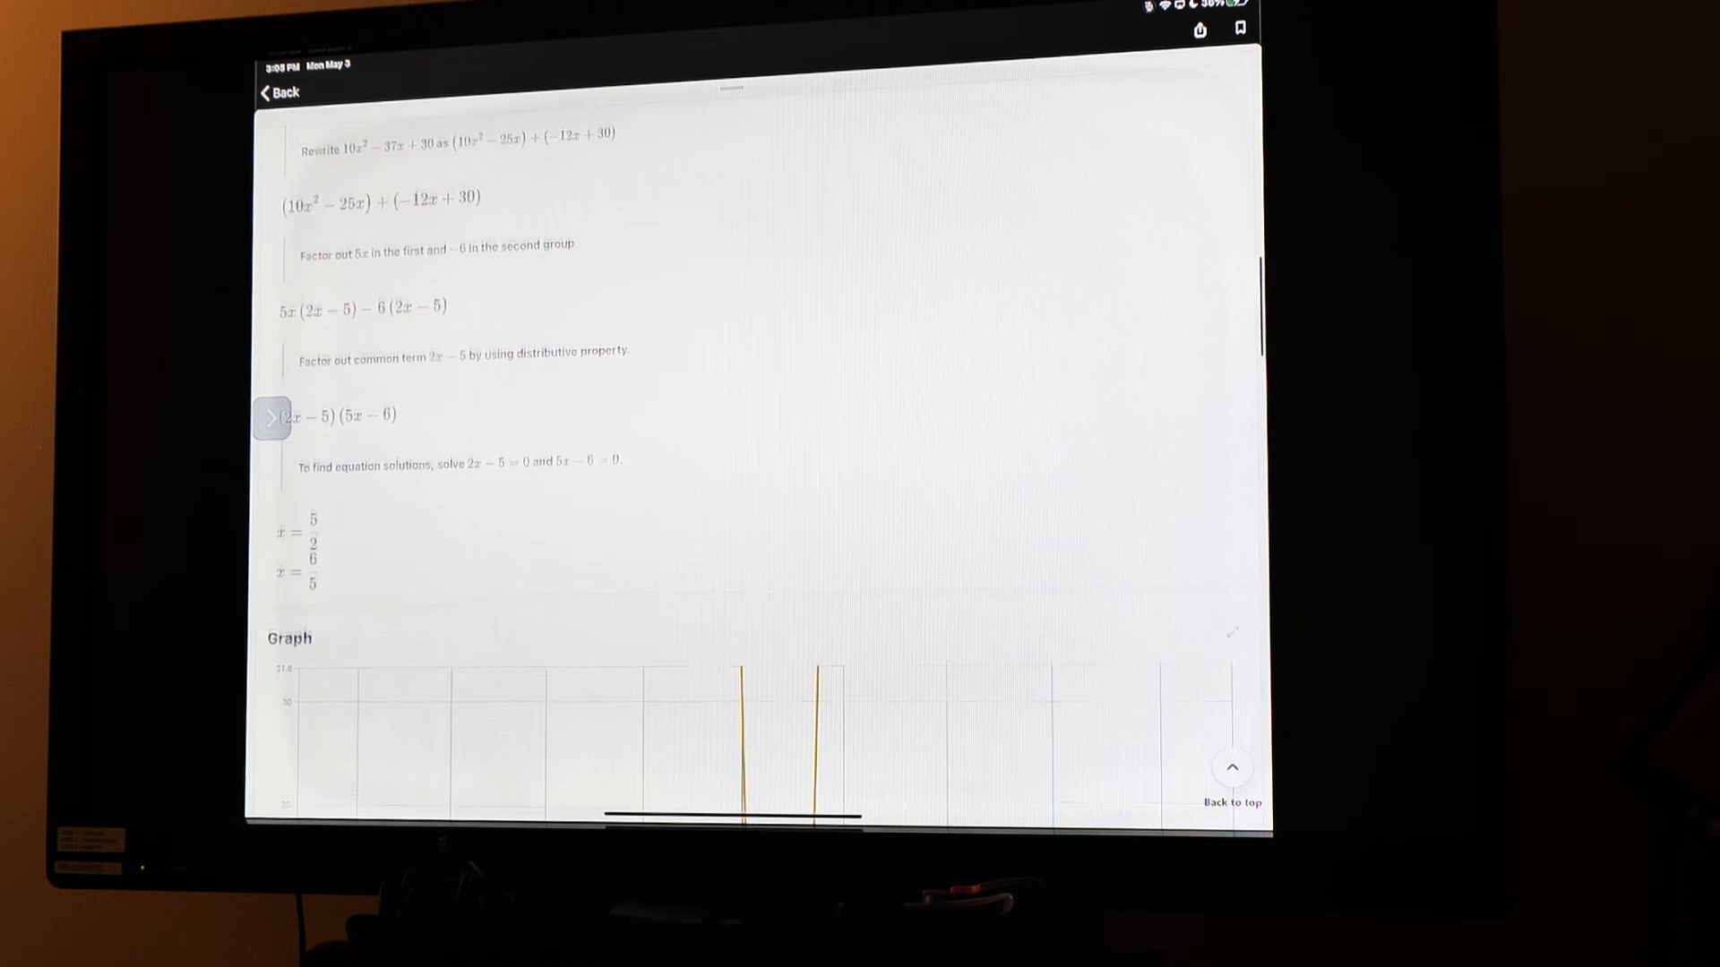
{"action": "scroll", "scroll_direction": "up", "scroll_amount": 3}
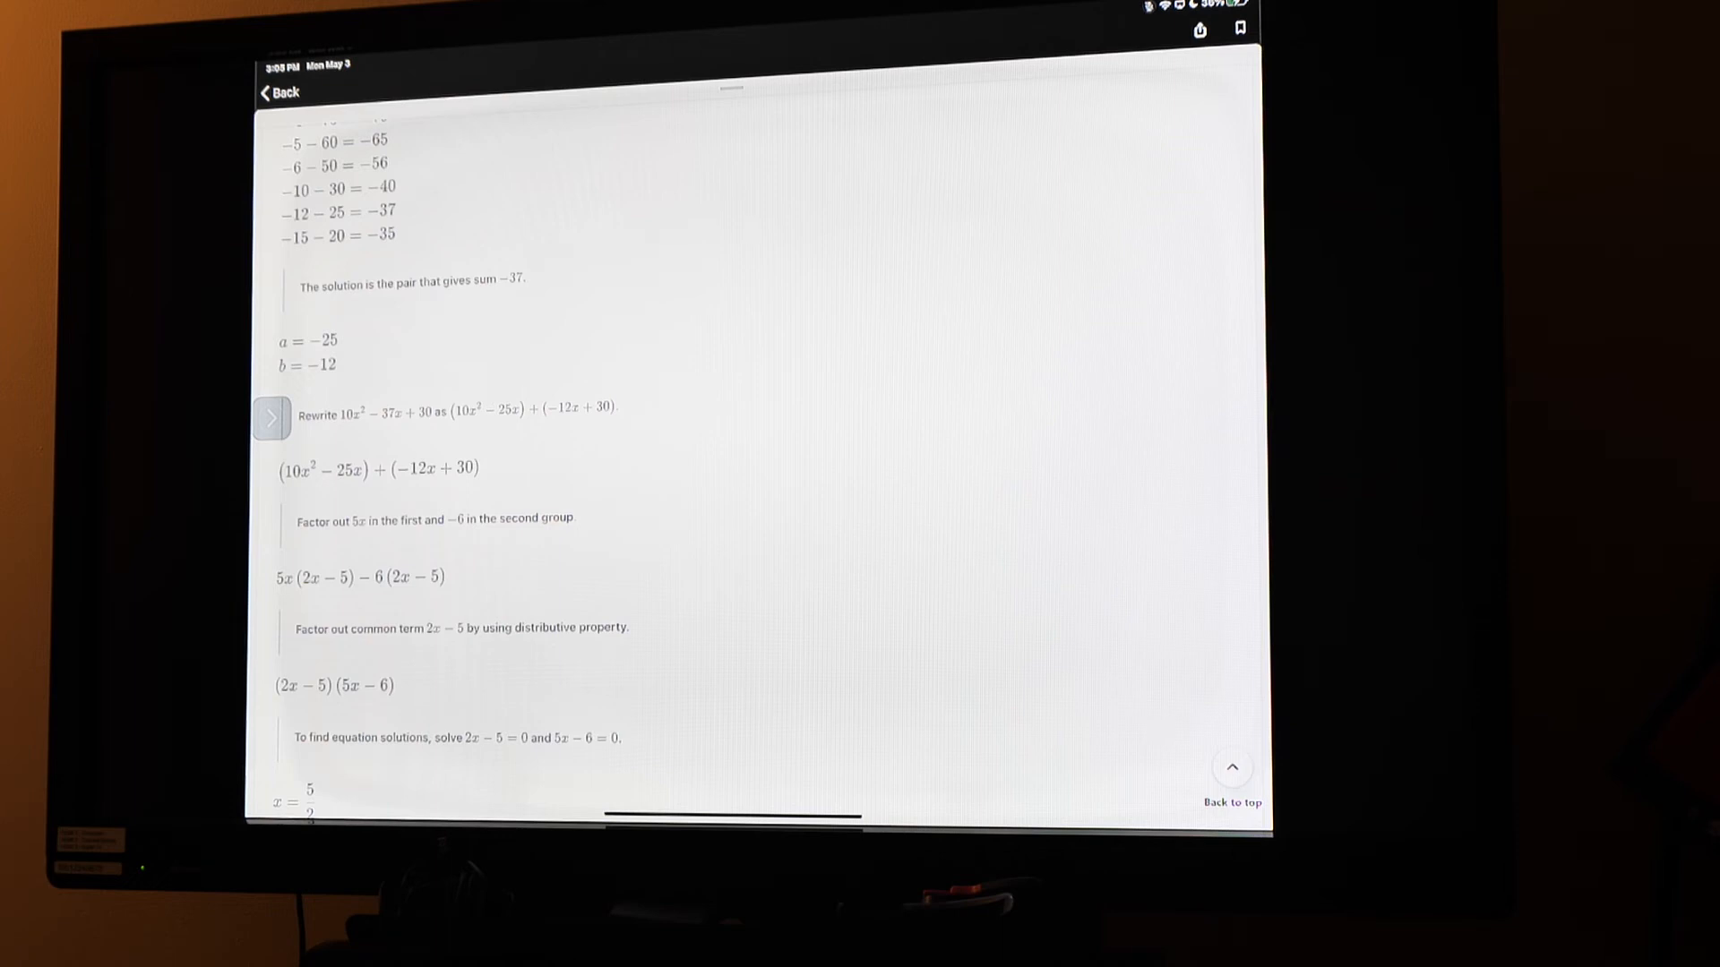
{"action": "scroll", "scroll_direction": "down", "scroll_amount": 3}
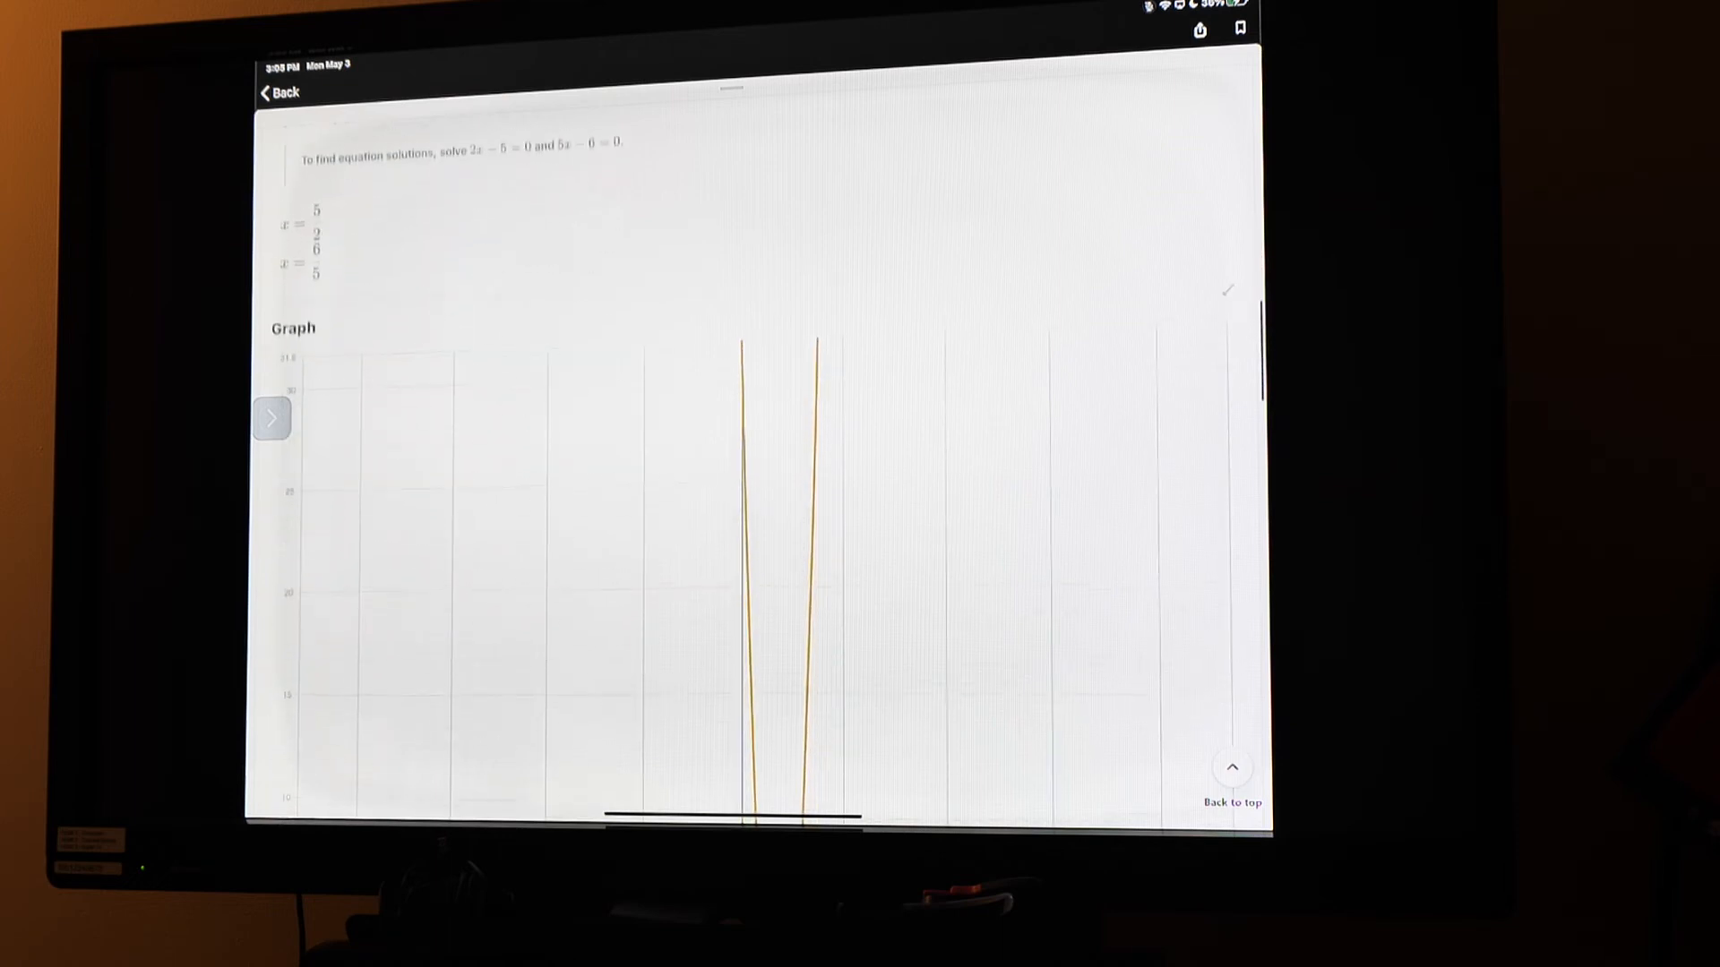
{"action": "scroll", "scroll_direction": "down", "scroll_amount": 3}
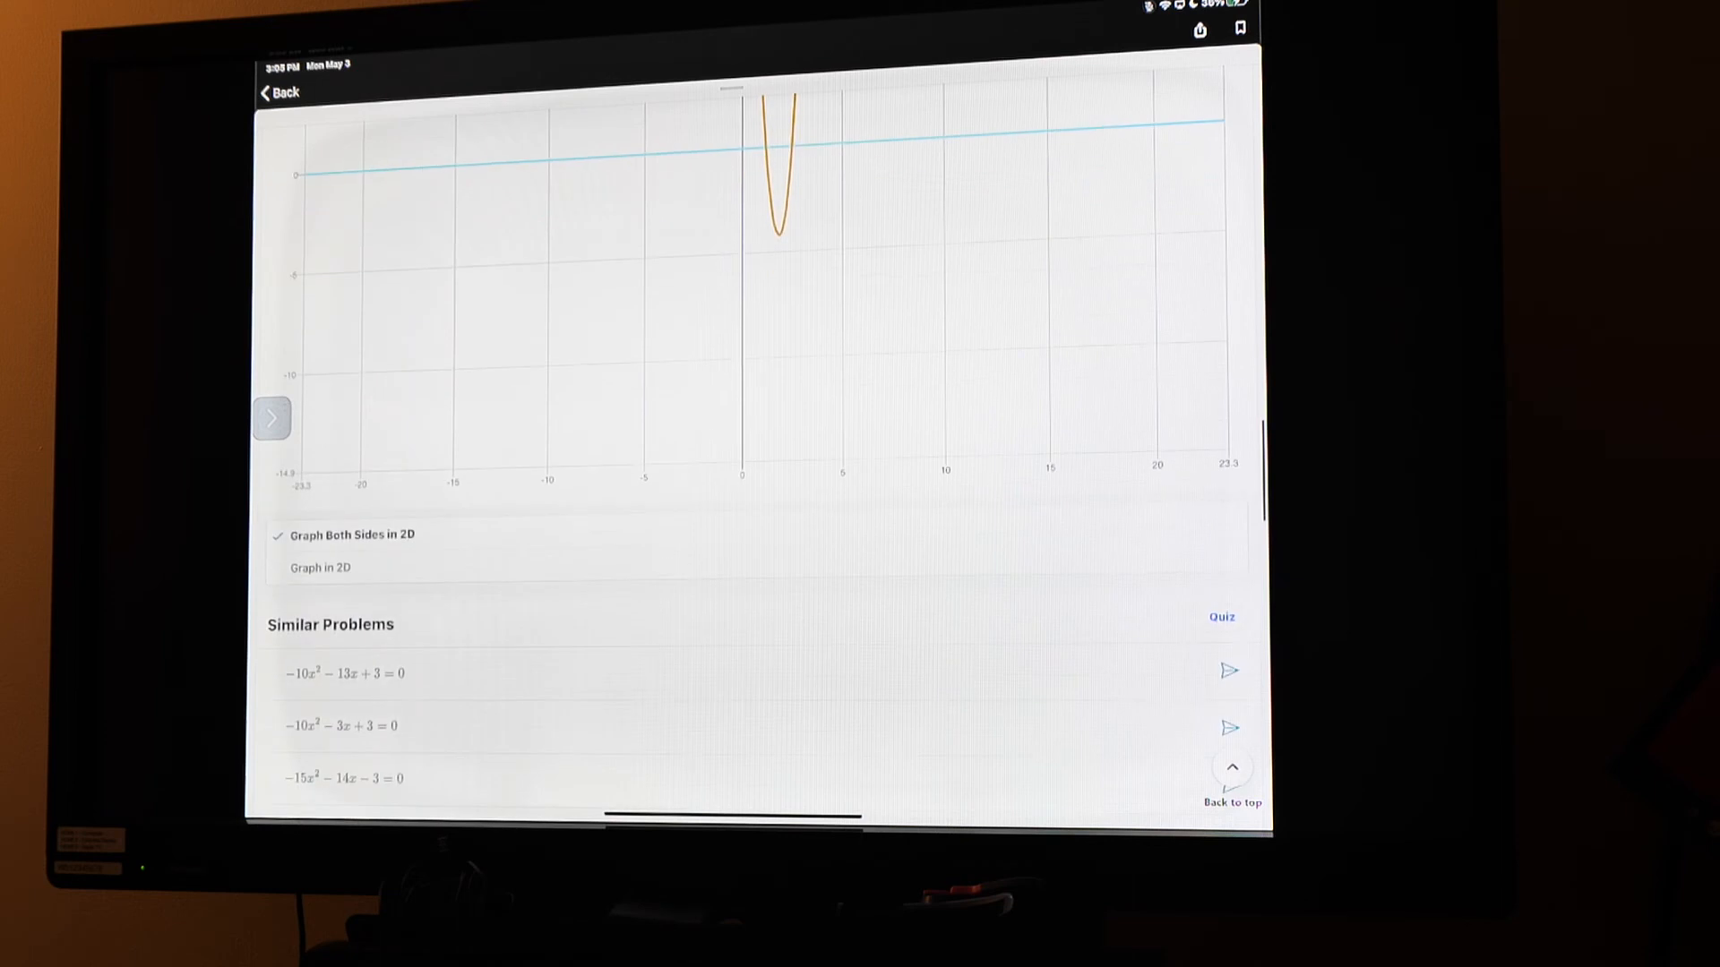
{"action": "scroll", "scroll_direction": "up", "scroll_amount": 3}
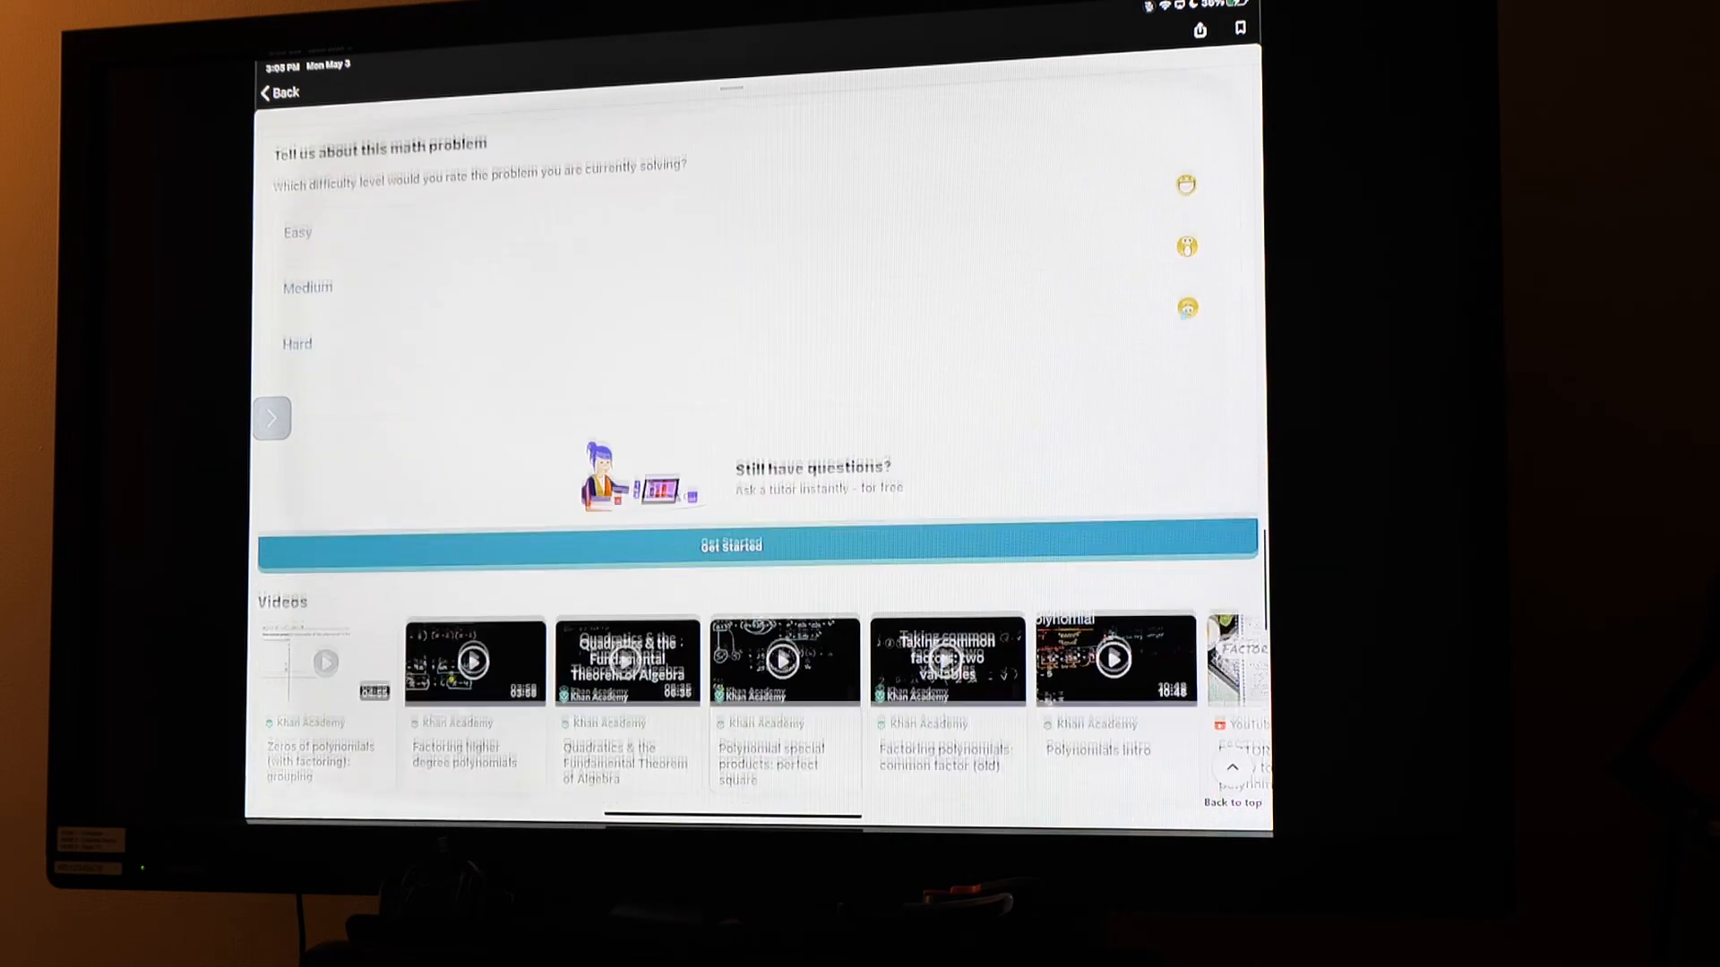
{"action": "scroll", "scroll_direction": "down", "scroll_amount": 3}
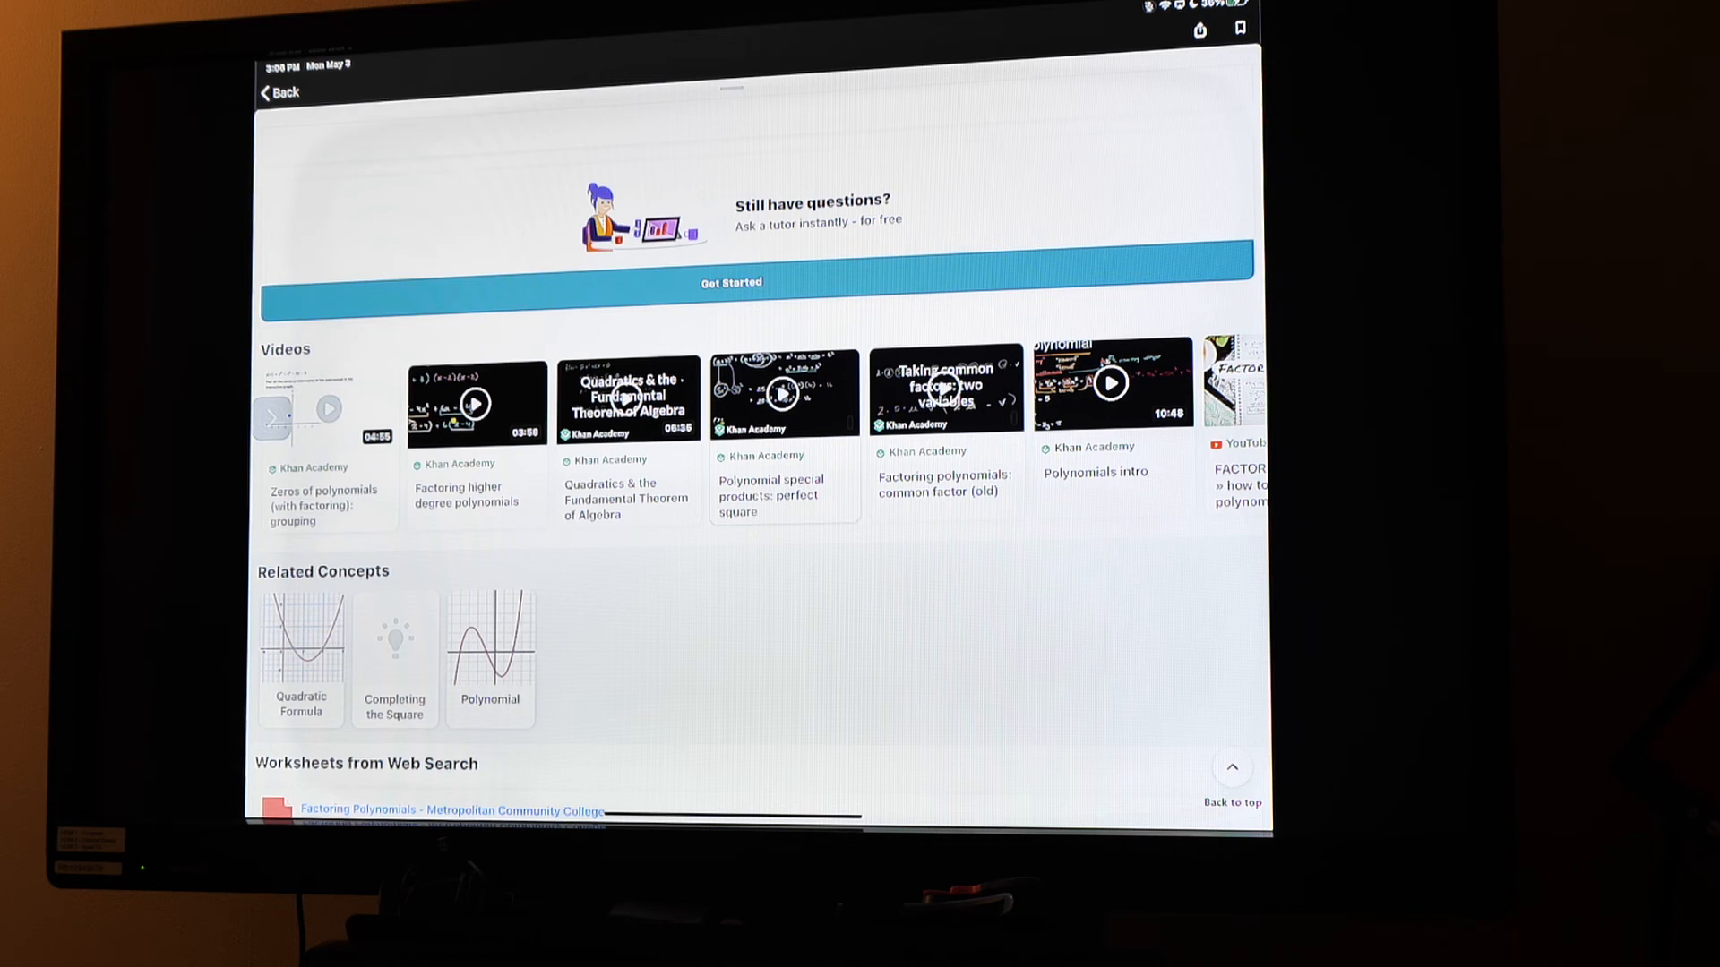
{"action": "scroll", "scroll_direction": "down", "scroll_amount": 3}
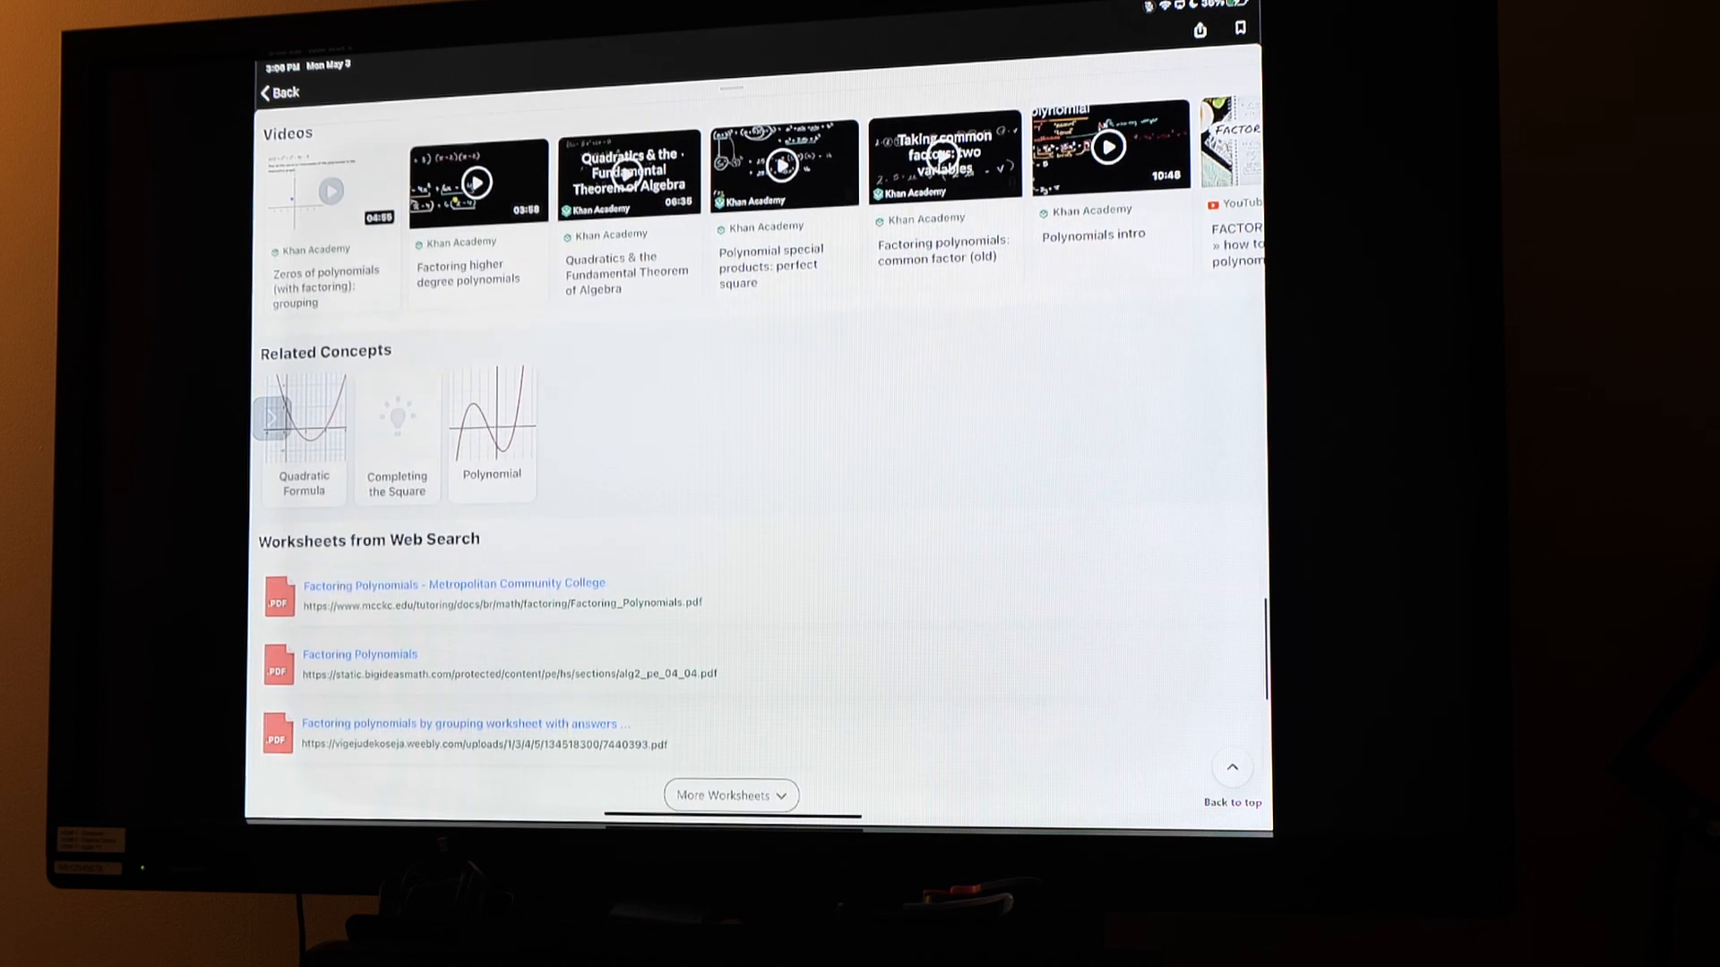
{"action": "scroll", "scroll_direction": "down", "scroll_amount": 3}
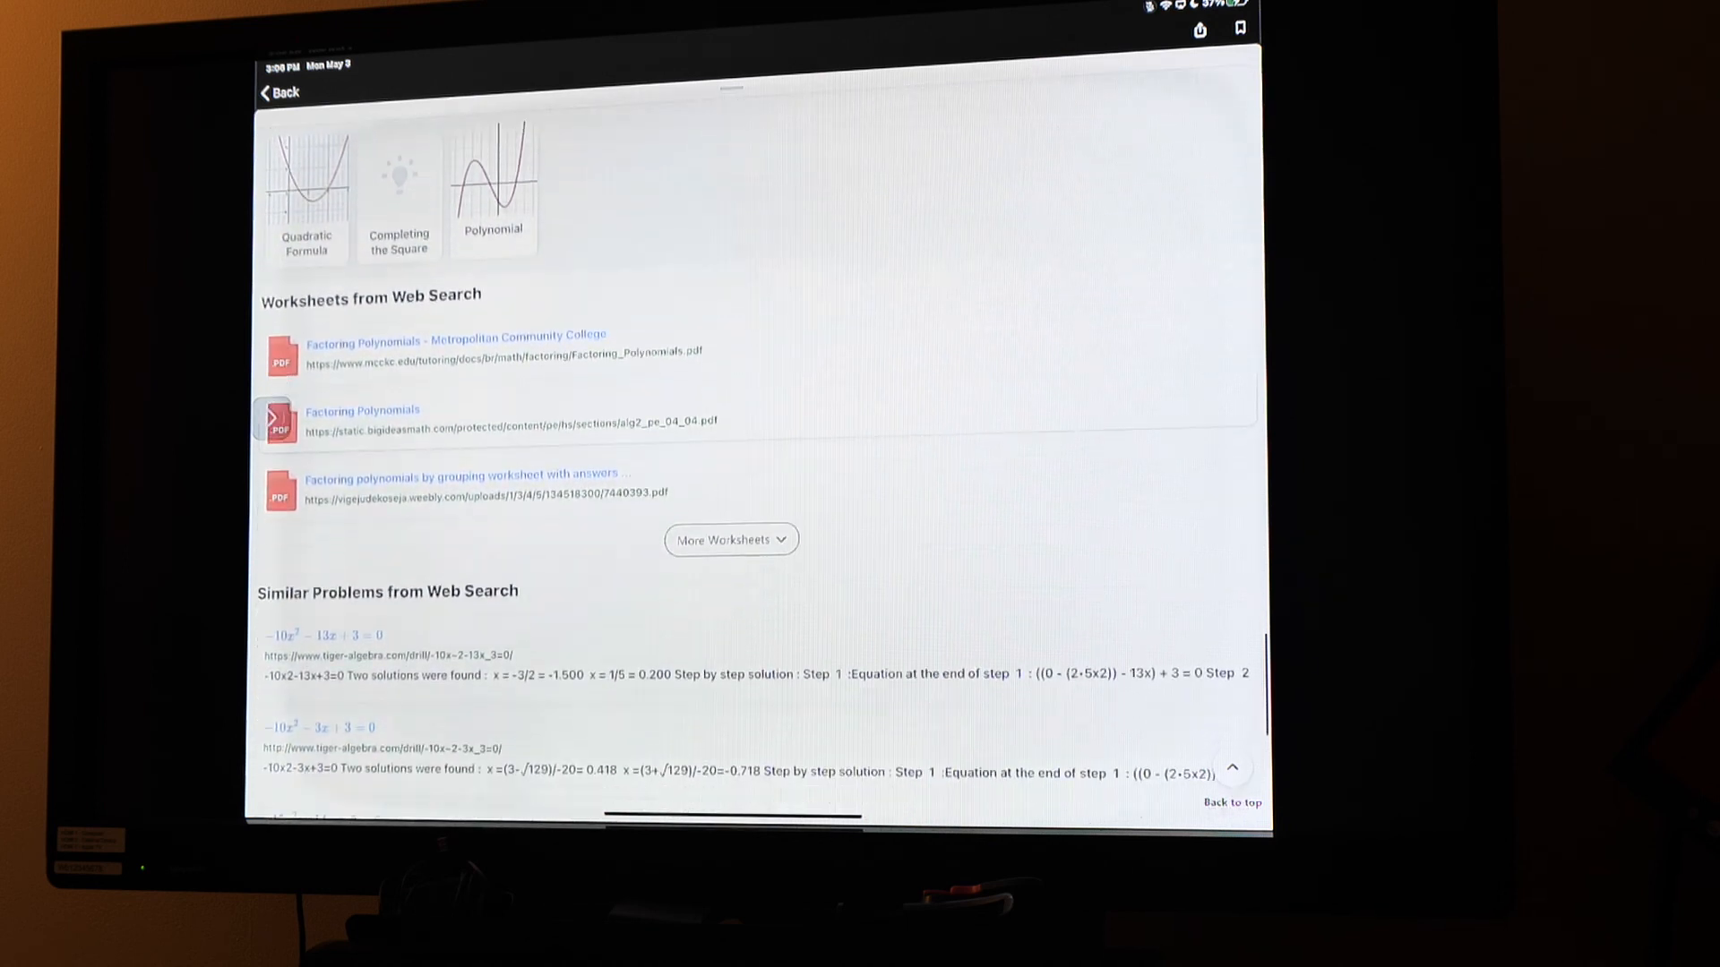
{"action": "scroll", "scroll_direction": "down", "scroll_amount": 3}
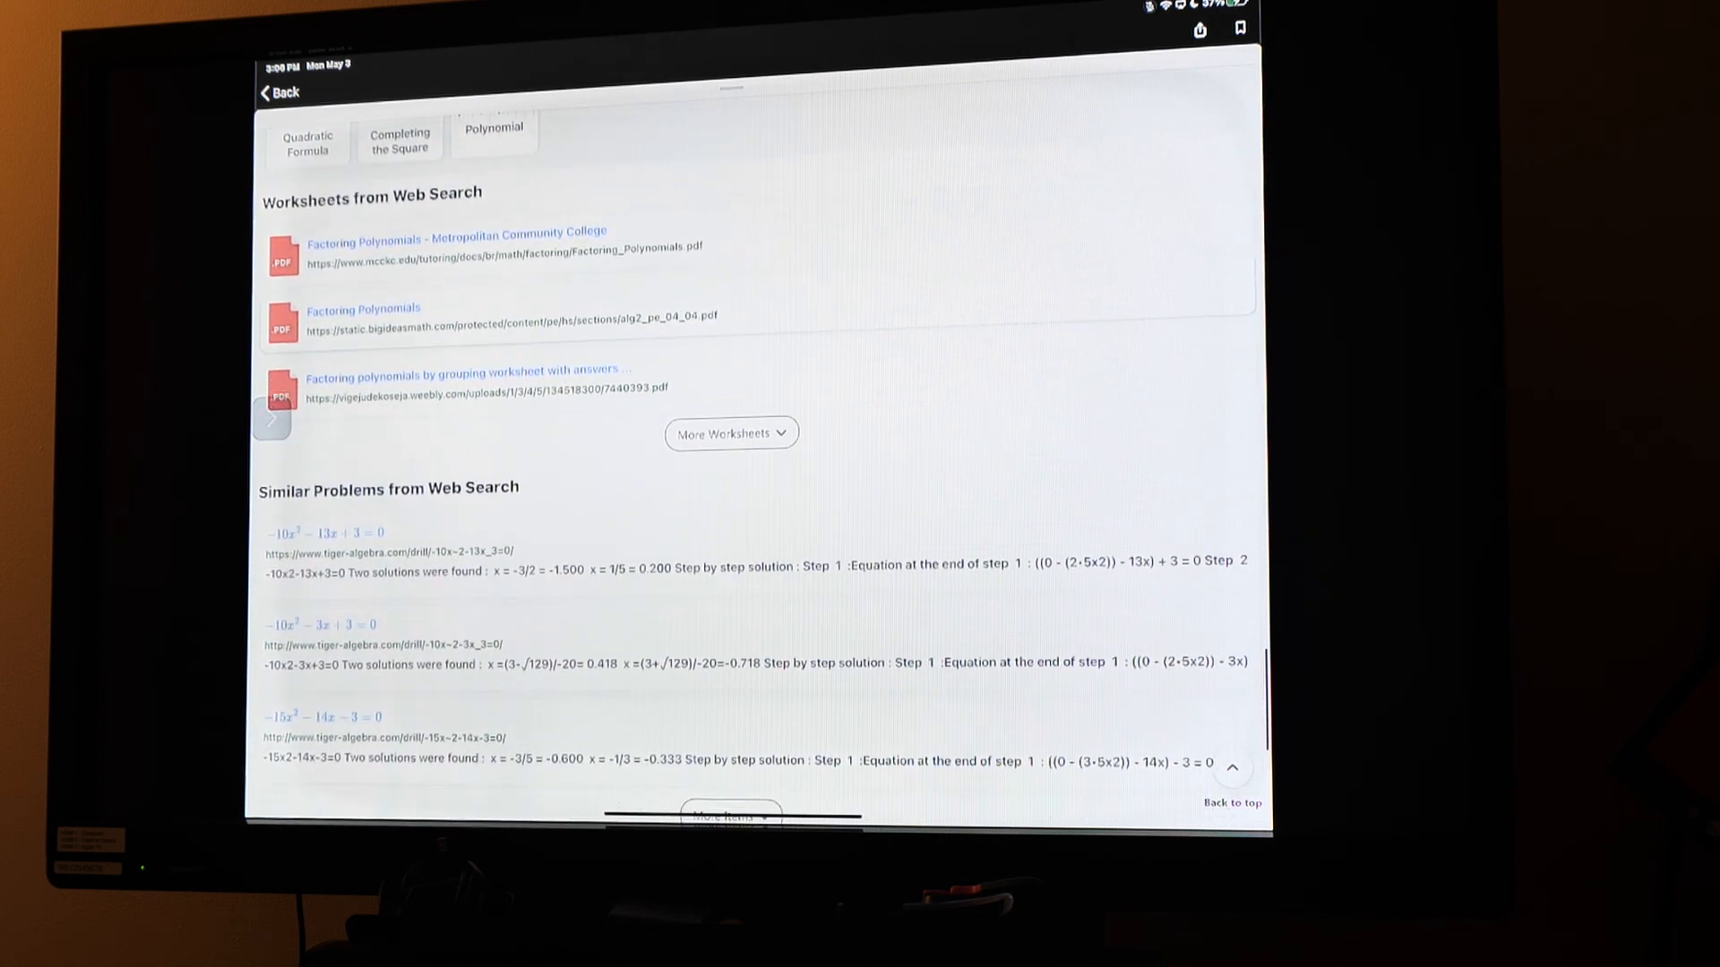
{"action": "scroll", "scroll_direction": "down", "scroll_amount": 3}
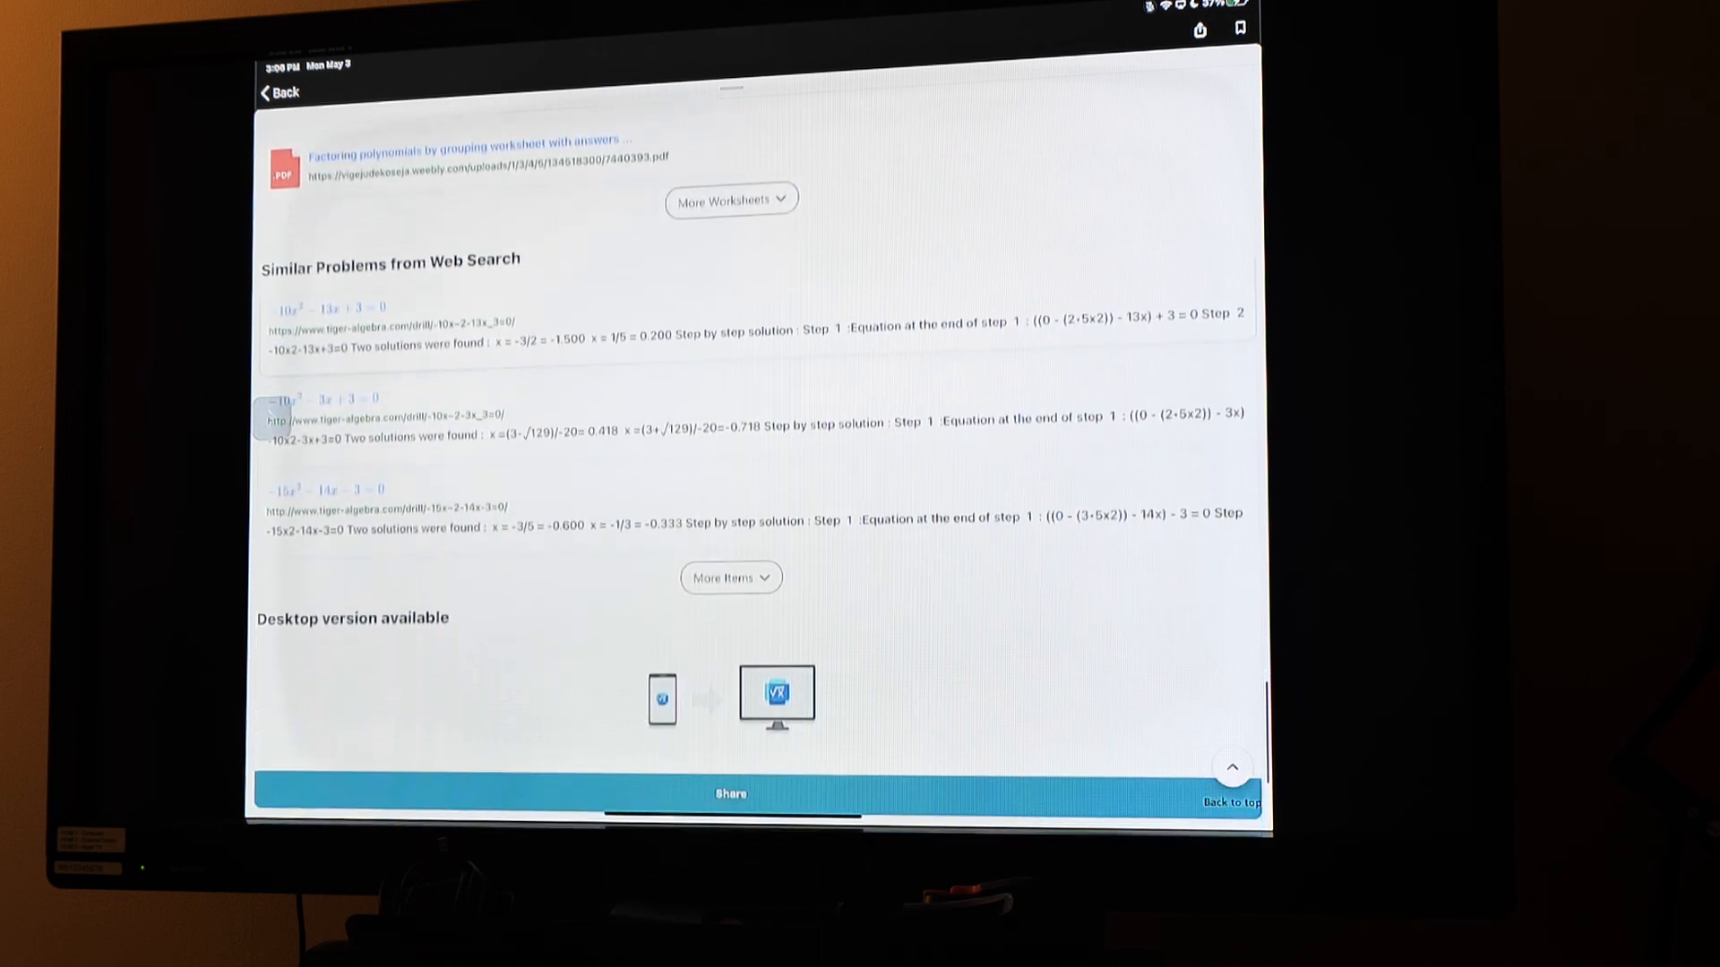
{"action": "scroll", "scroll_direction": "down", "scroll_amount": 3}
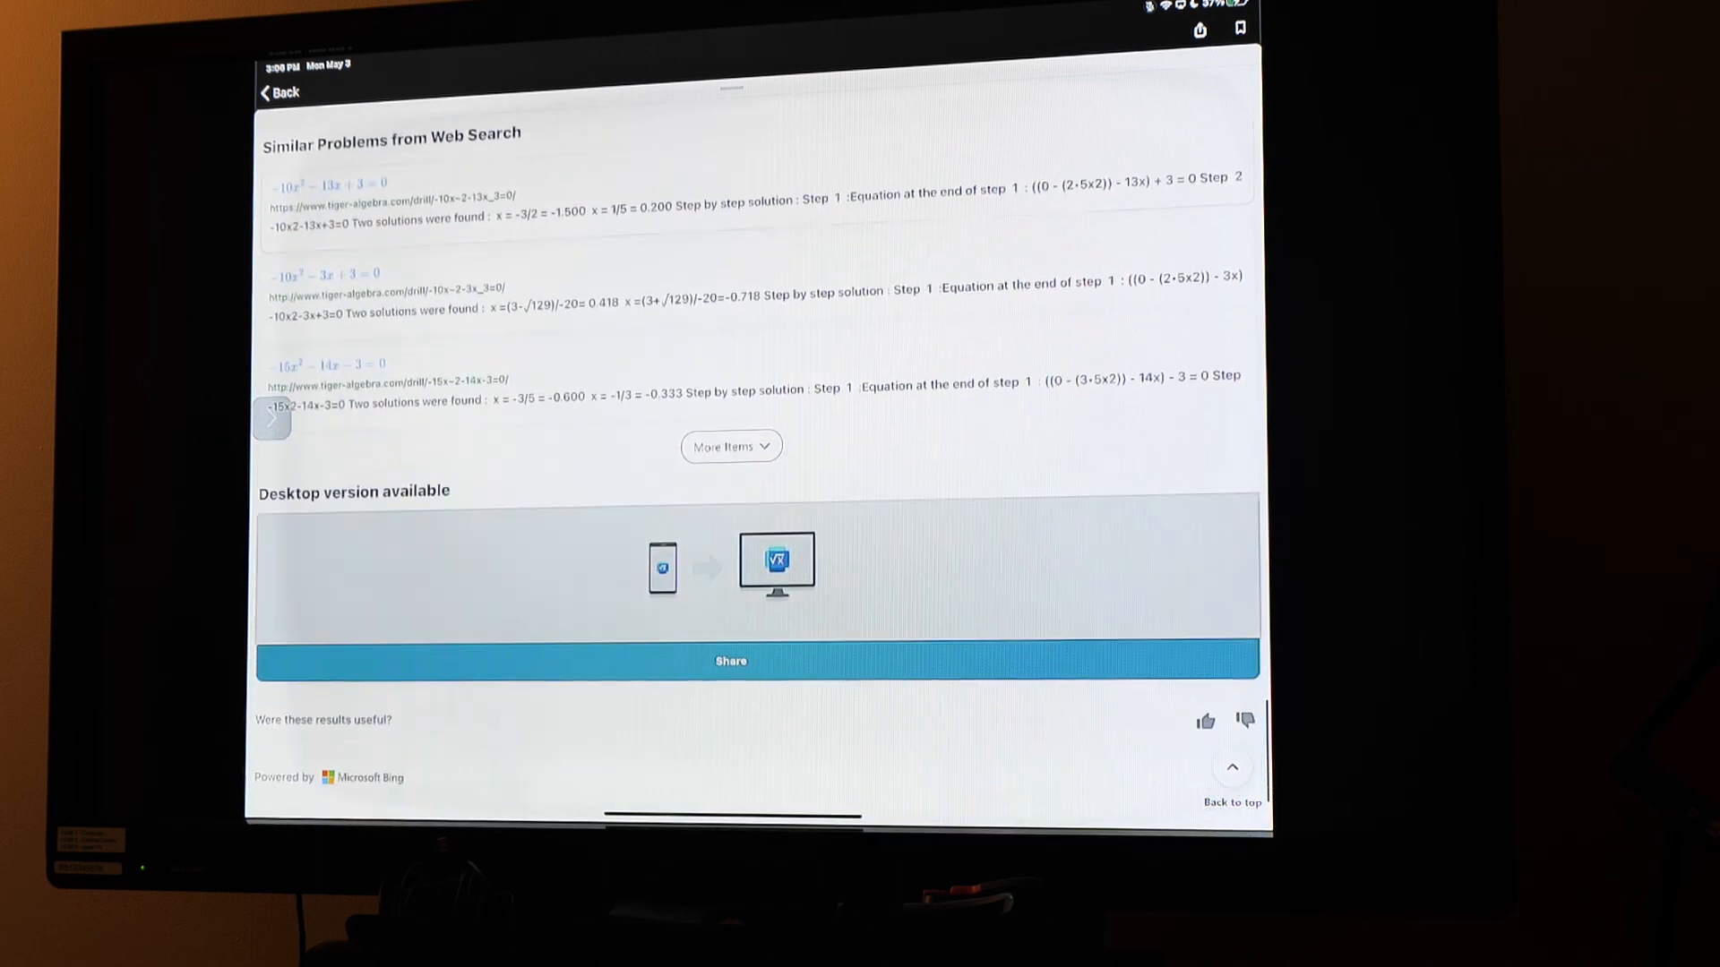